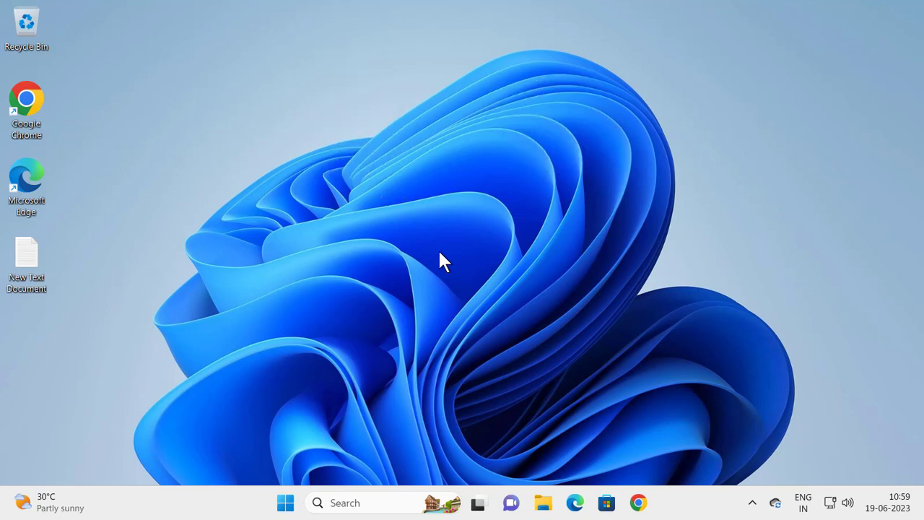
mouse_move(526, 461)
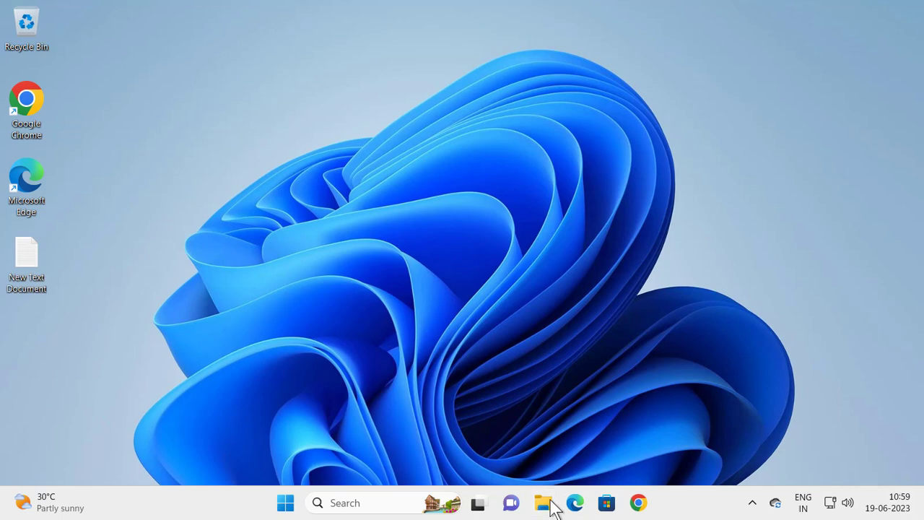
- Browse to Downloads, which holds the Hello Kitty cursor archive and its extracted folder
click(543, 502)
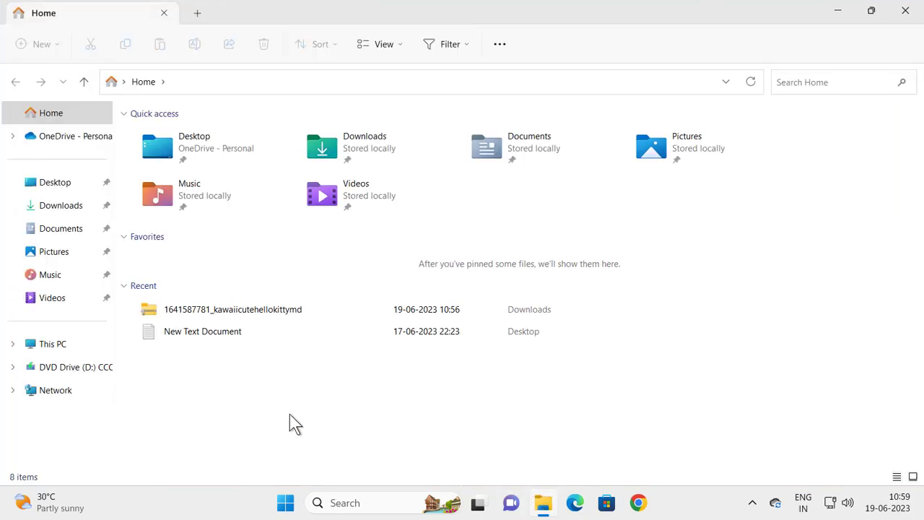
mouse_move(392, 257)
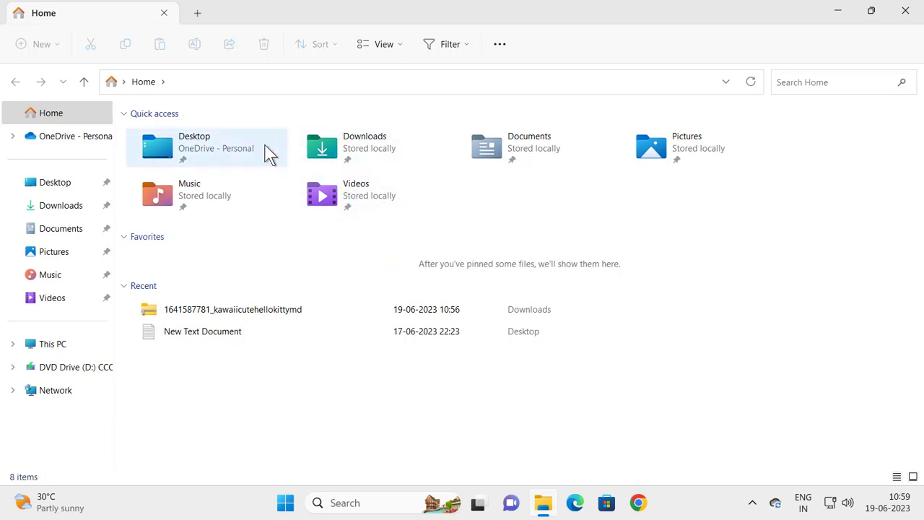
mouse_move(303, 191)
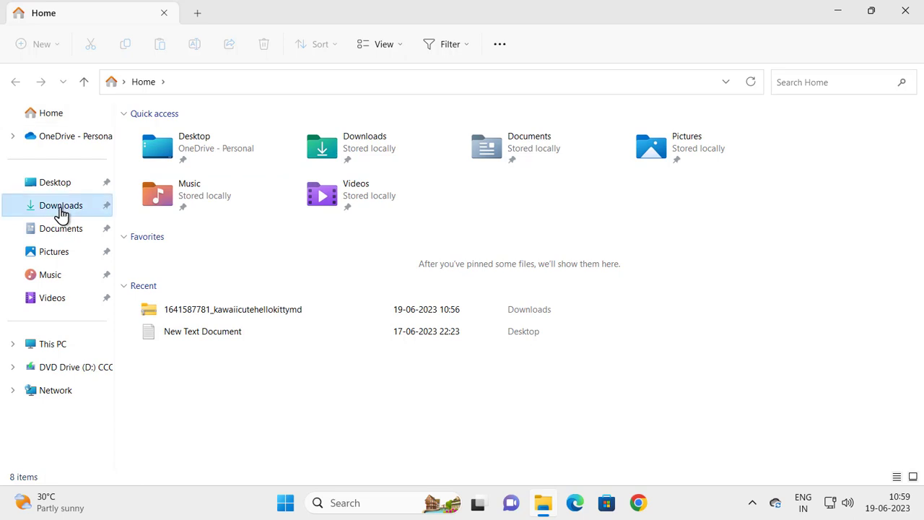
click(61, 205)
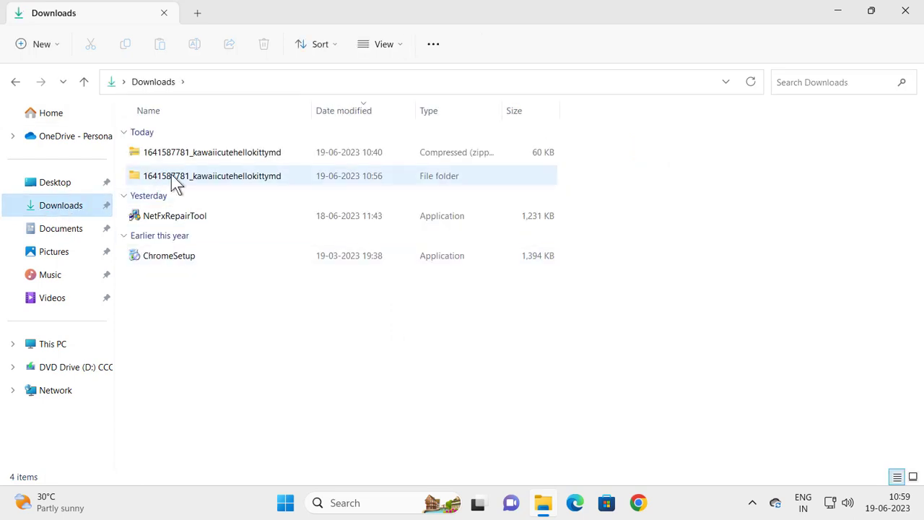
- Move the extracted Hello Kitty folder into C:\Windows\Cursors with admin permission and view its 28 cursor files
click(213, 176)
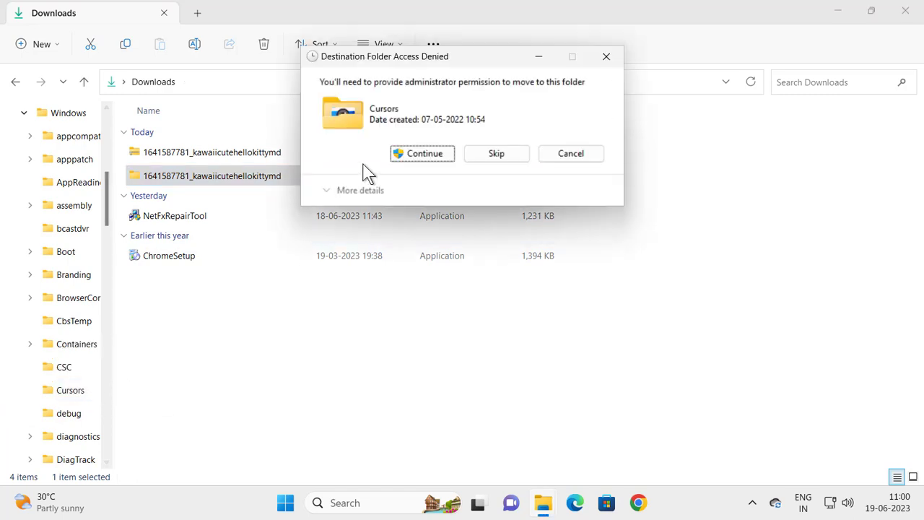
click(421, 153)
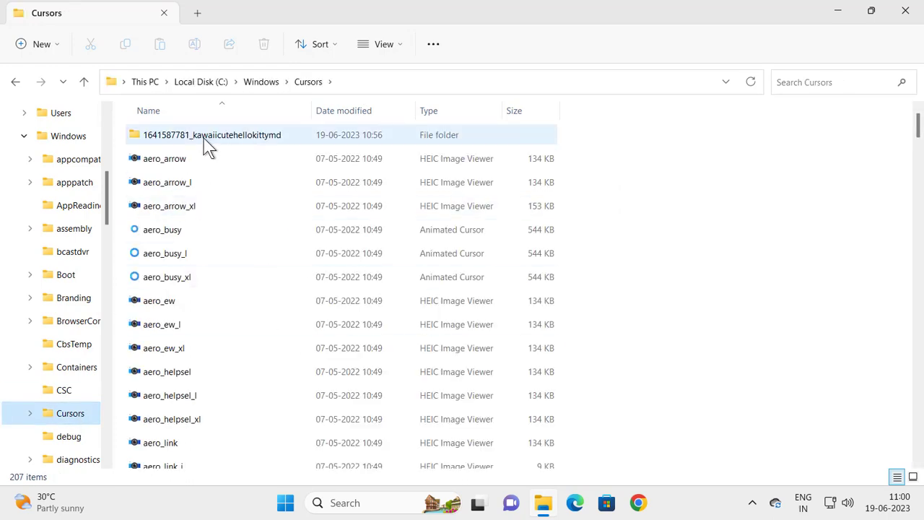
double_click(212, 135)
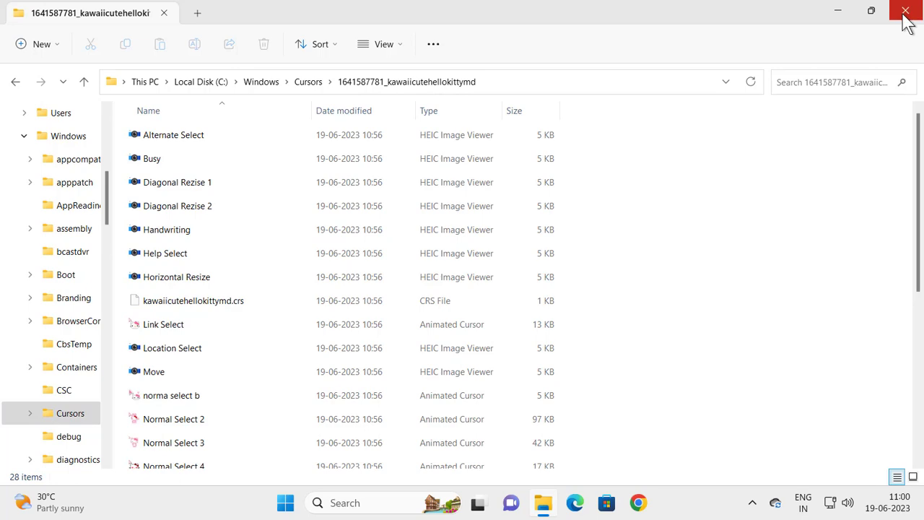
- Close the folder and bring up the Run prompt with main.cpl entered
click(903, 11)
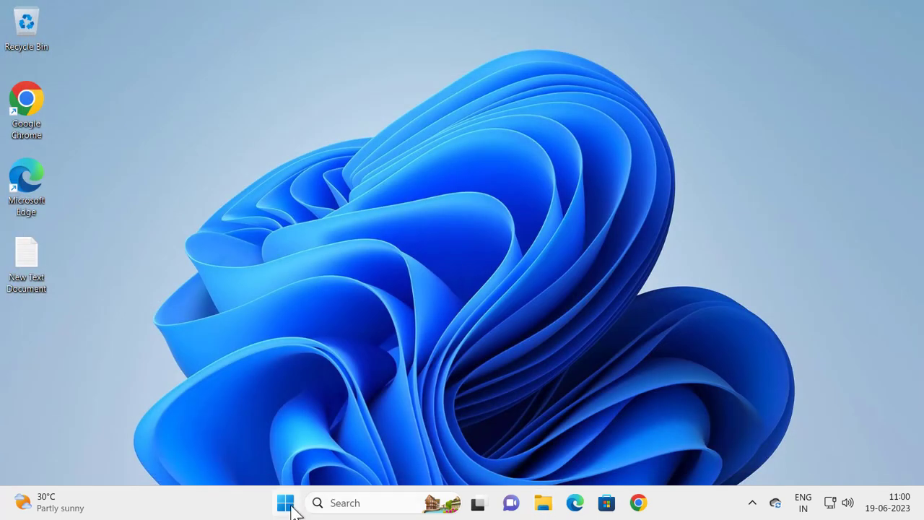
right_click(286, 502)
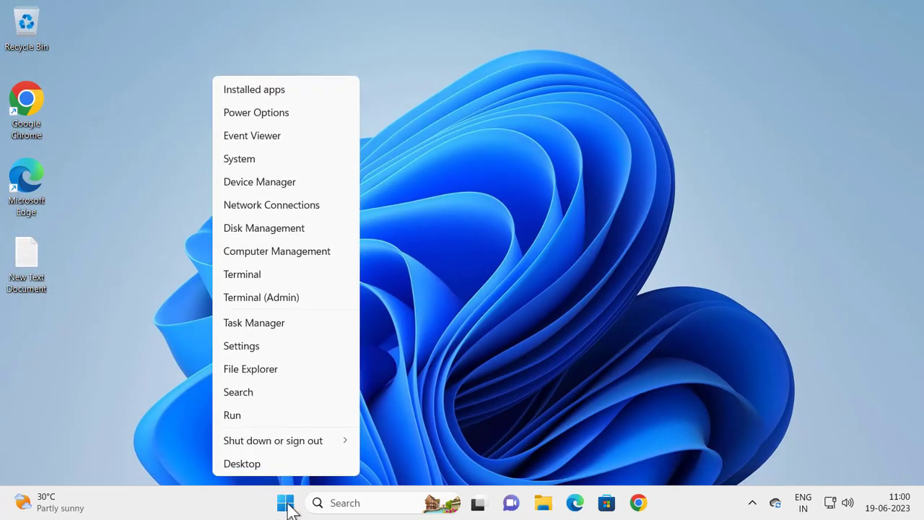
click(231, 415)
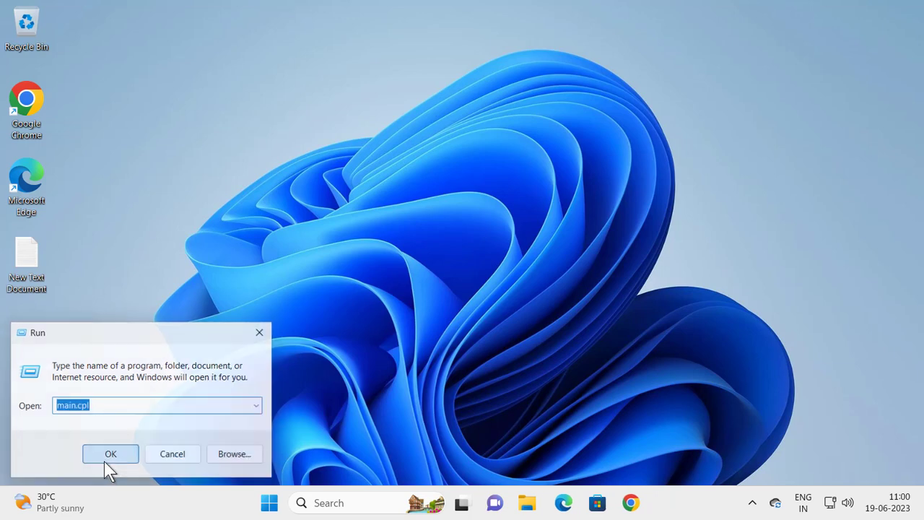
- Launch Mouse Properties and show the Pointers list scrolled to Person Select
click(110, 454)
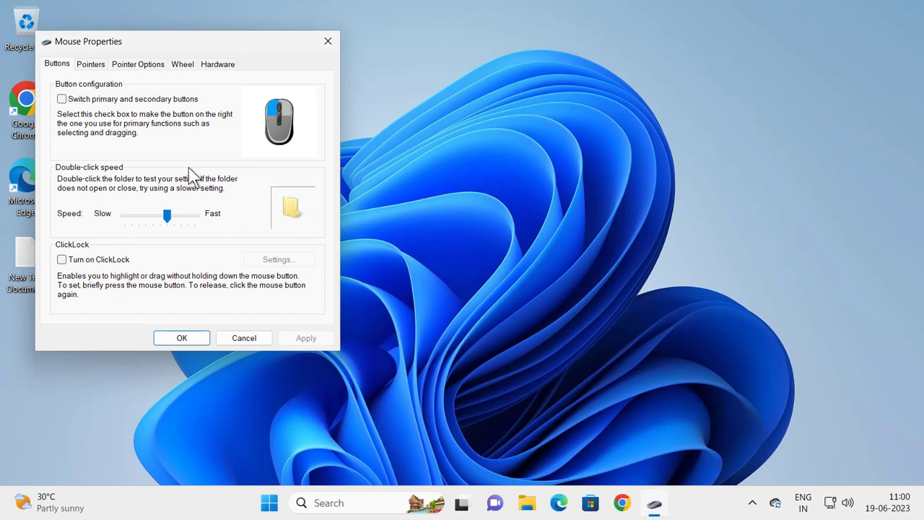
mouse_move(104, 65)
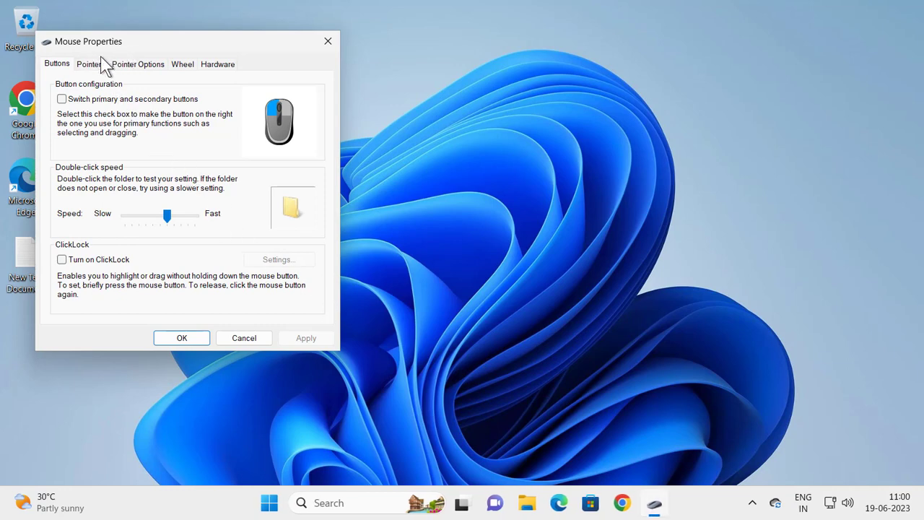
click(90, 64)
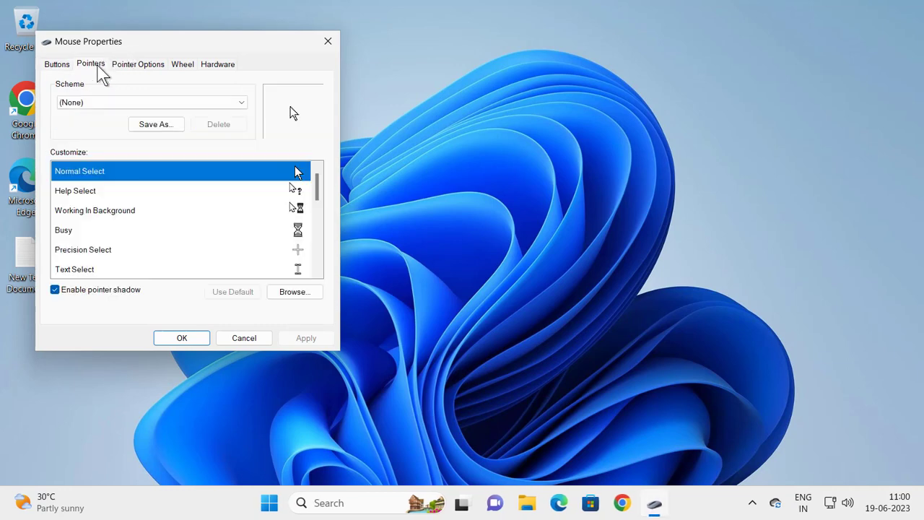
mouse_move(121, 86)
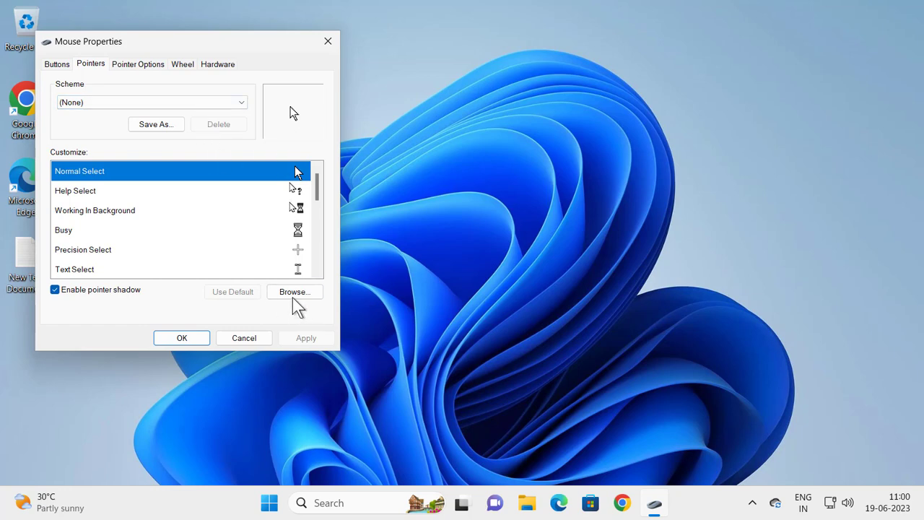
click(294, 292)
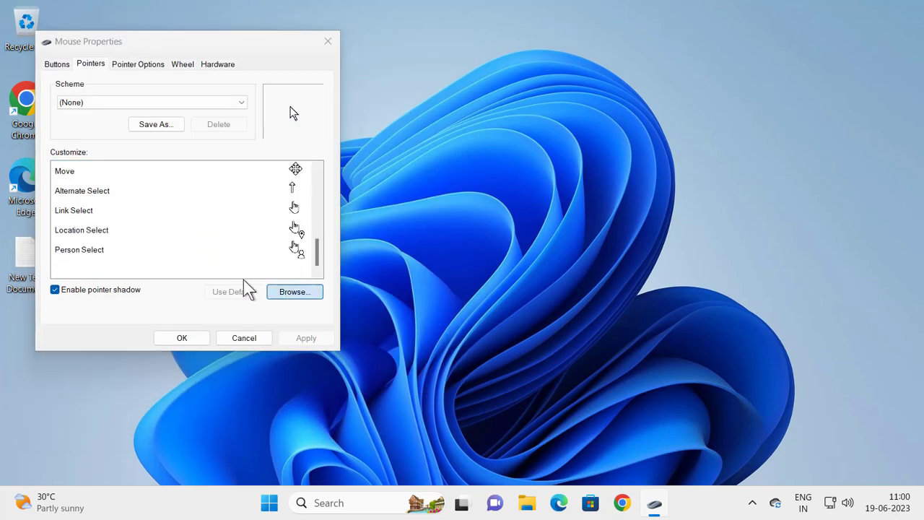
- Assign the Normal Select and Link Select Hello Kitty files to their roles and apply the set
click(294, 291)
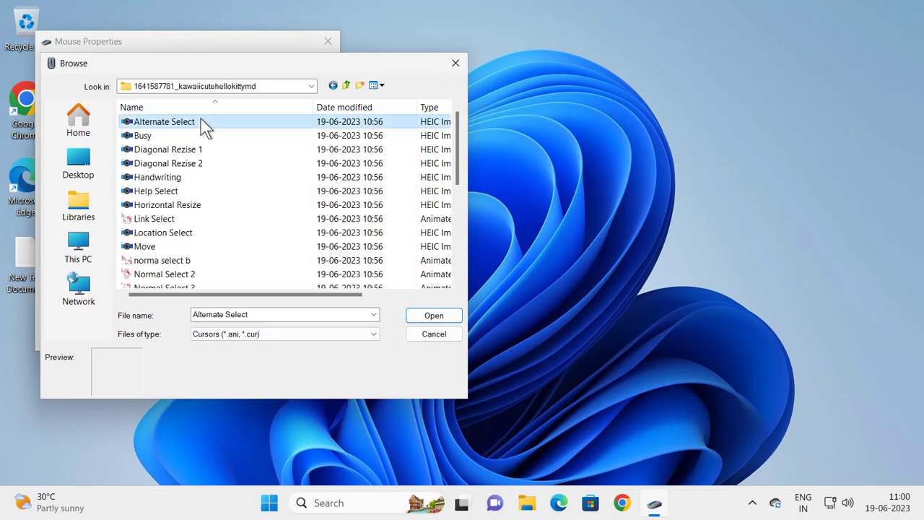
scroll(down, 3)
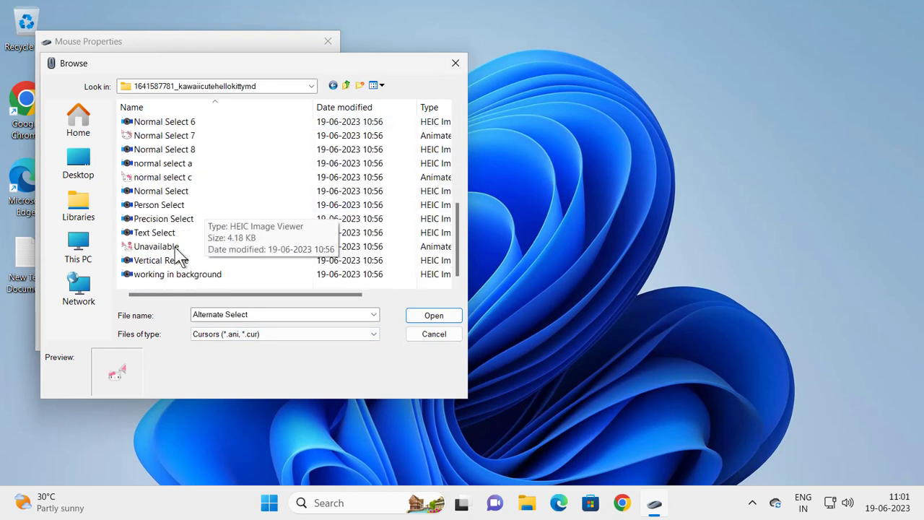
click(162, 218)
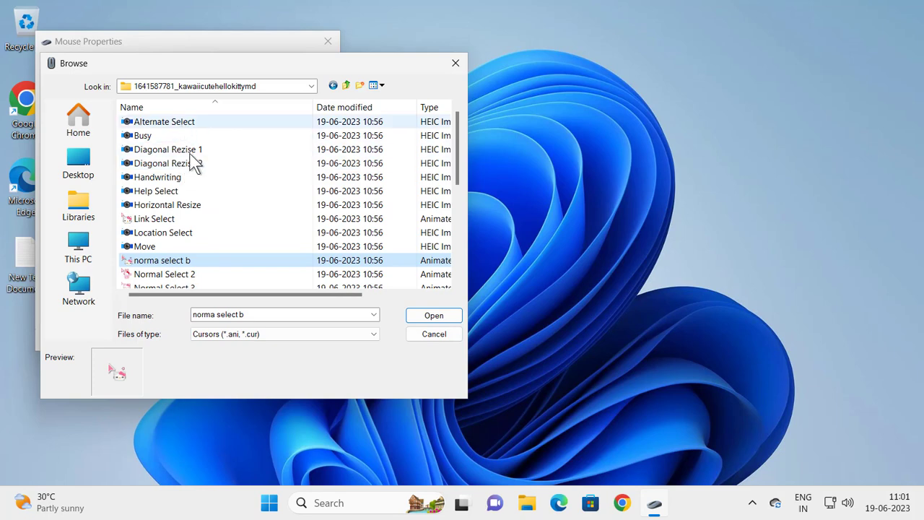
click(153, 136)
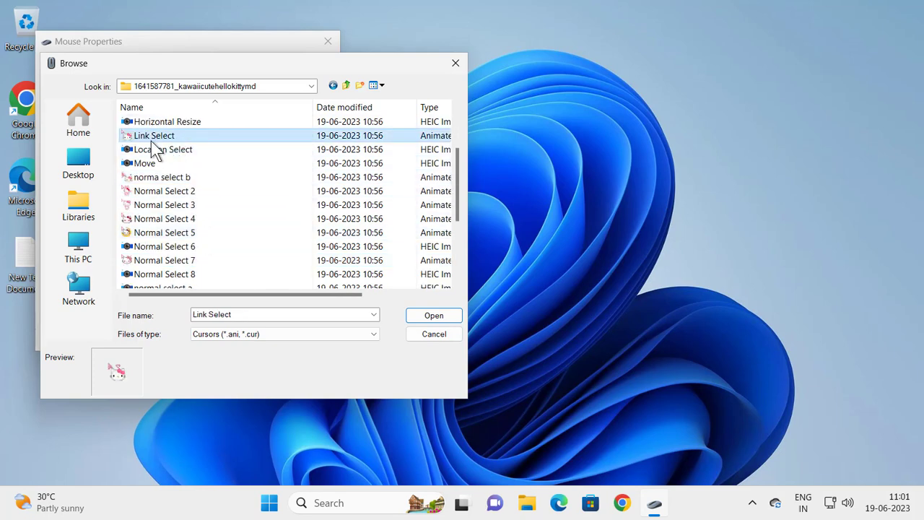
click(433, 315)
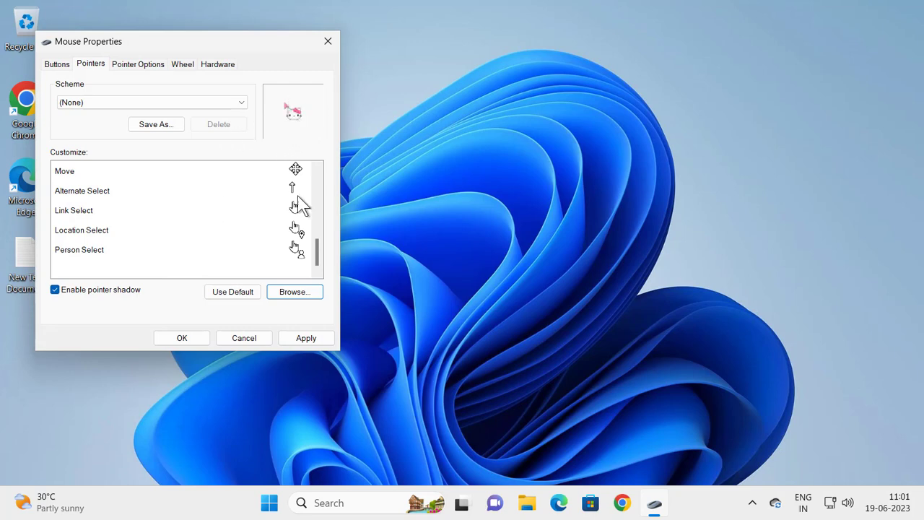
click(306, 338)
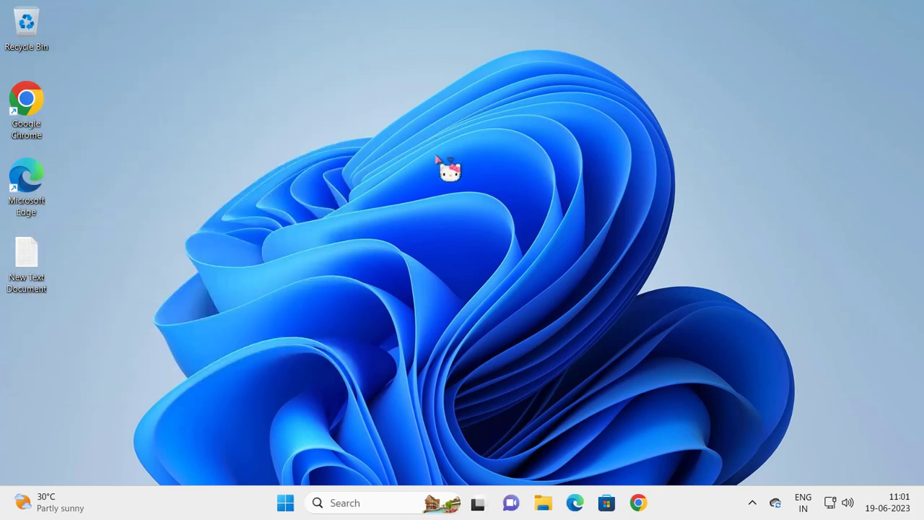
mouse_move(286, 503)
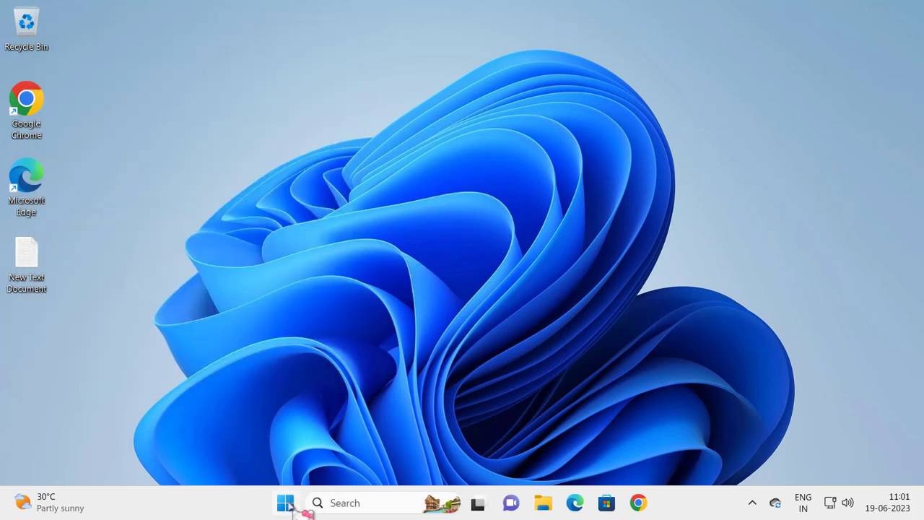
- Restart the computer from the Start menu's power options
click(286, 503)
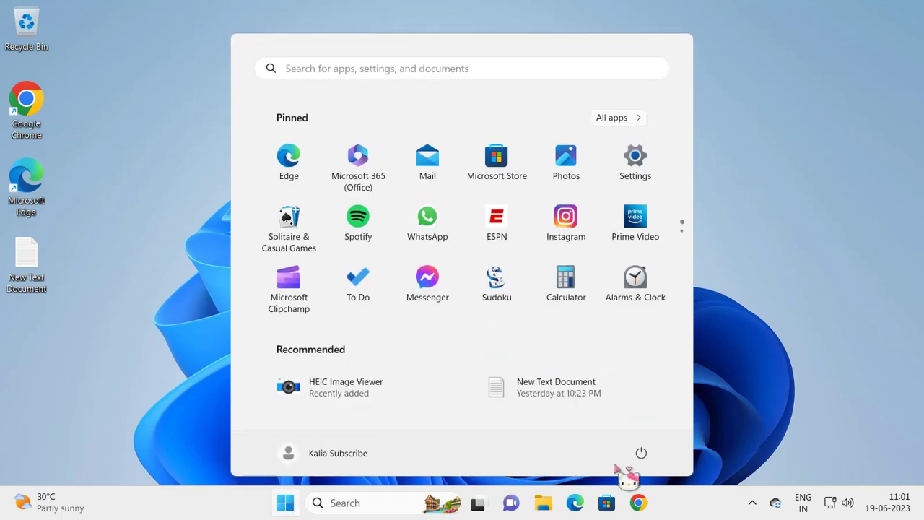
click(641, 453)
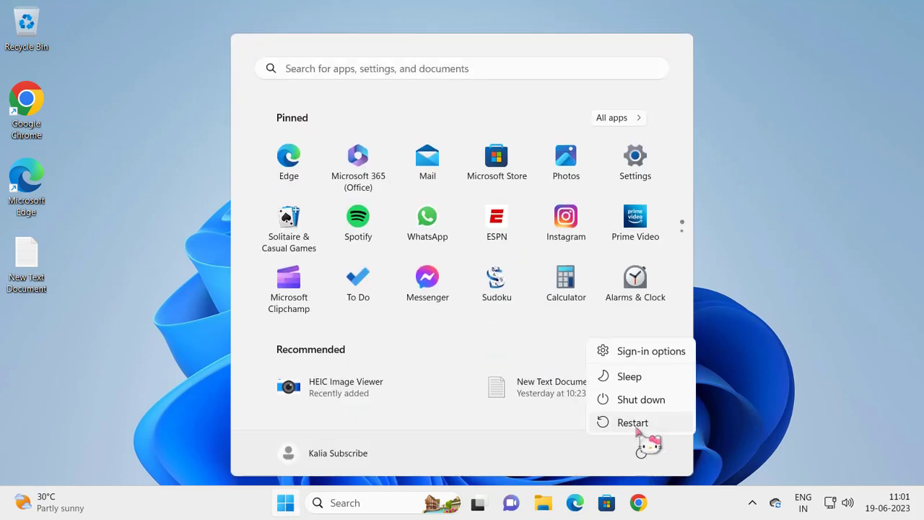
click(633, 421)
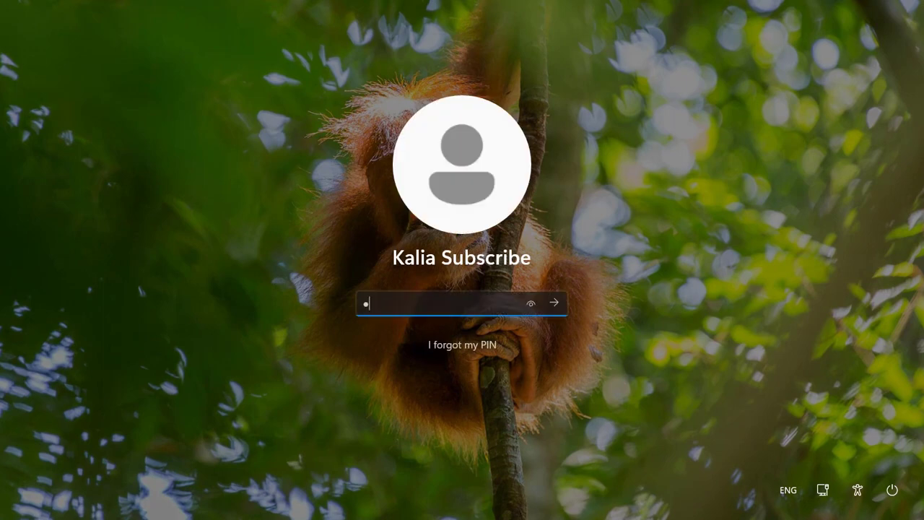
- Enter the PIN to sign back in, the Hello Kitty cursor still showing
click(555, 303)
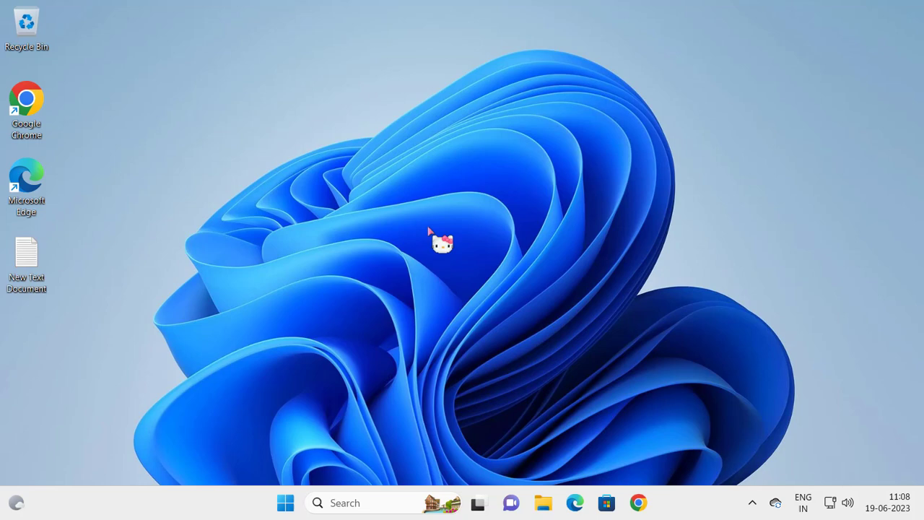
mouse_move(376, 81)
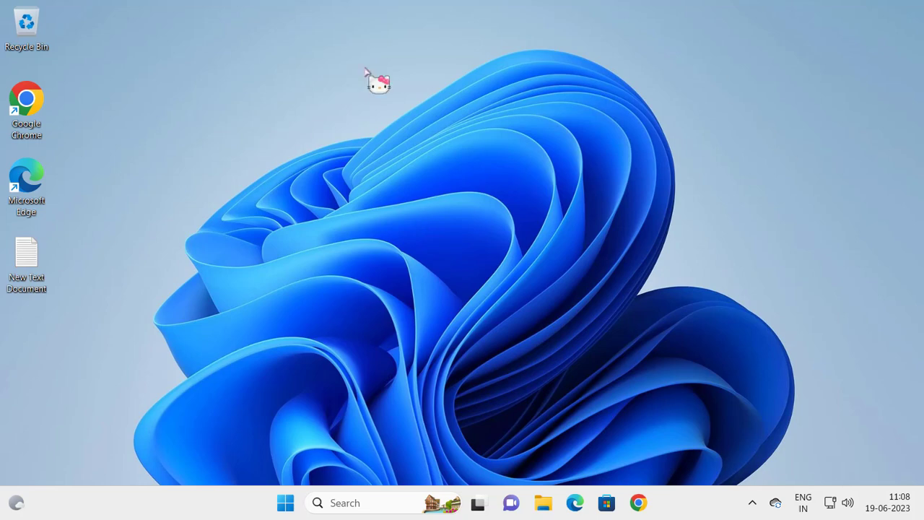
mouse_move(607, 248)
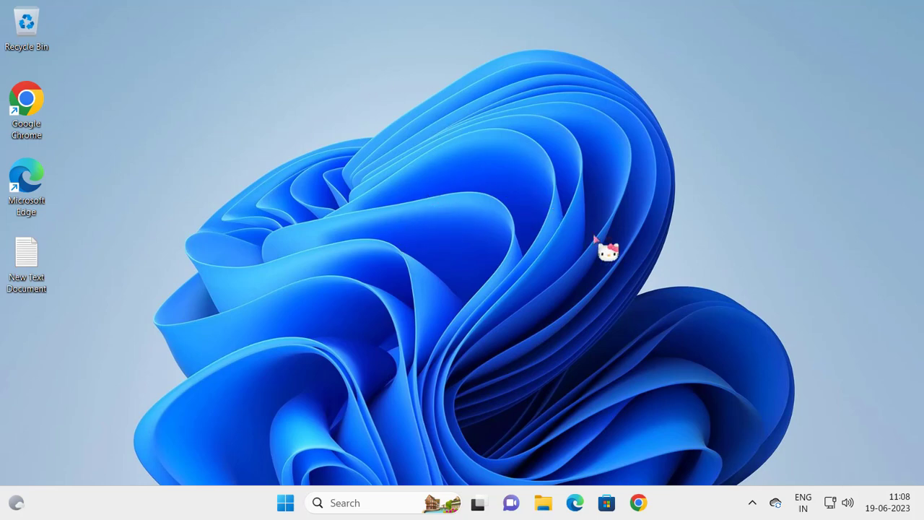